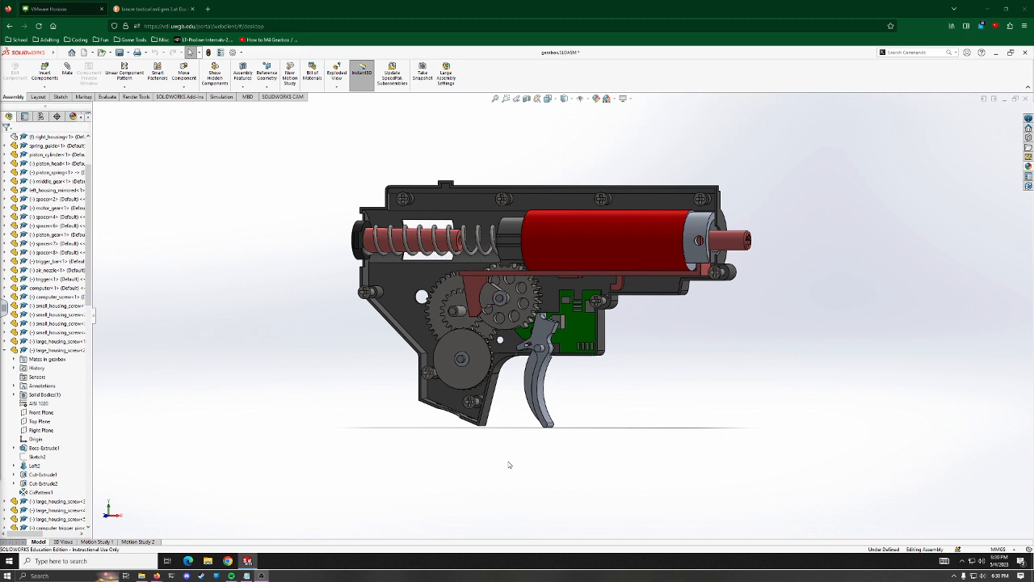
Step: Rotate and zoom the open gearbox assembly for a closer view of its internals
click(491, 423)
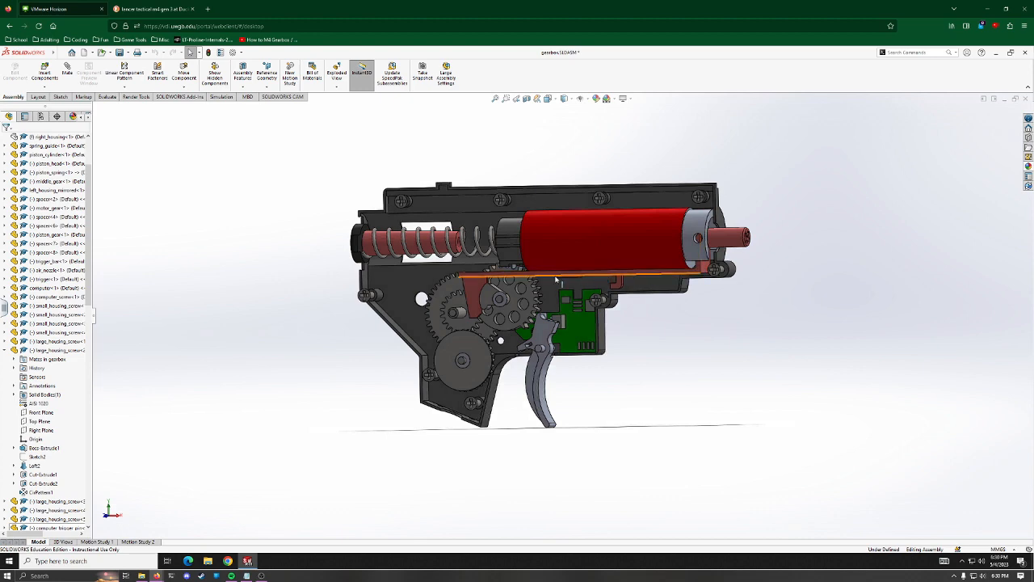
drag(558, 278, 627, 242)
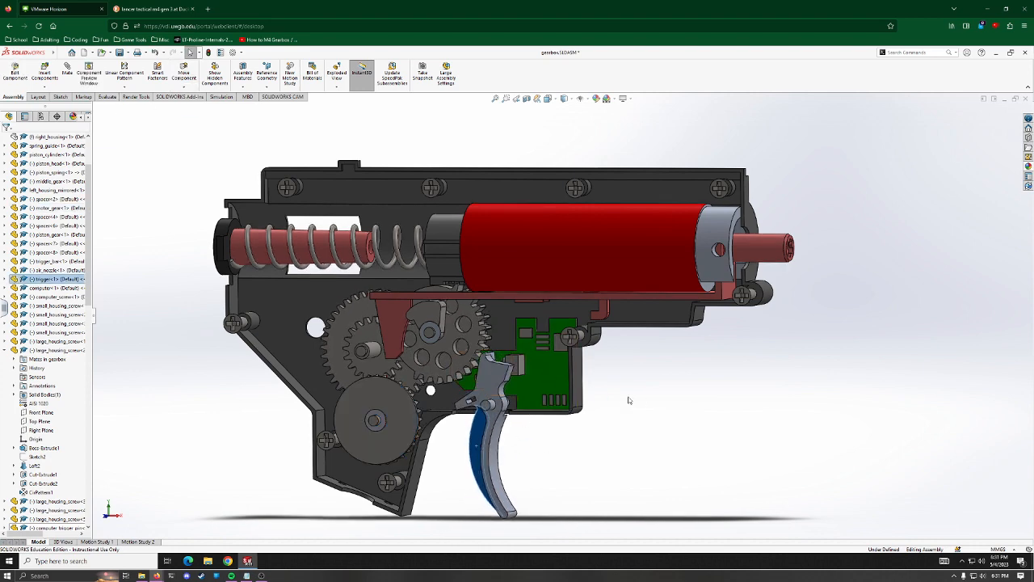
scroll(up, 3)
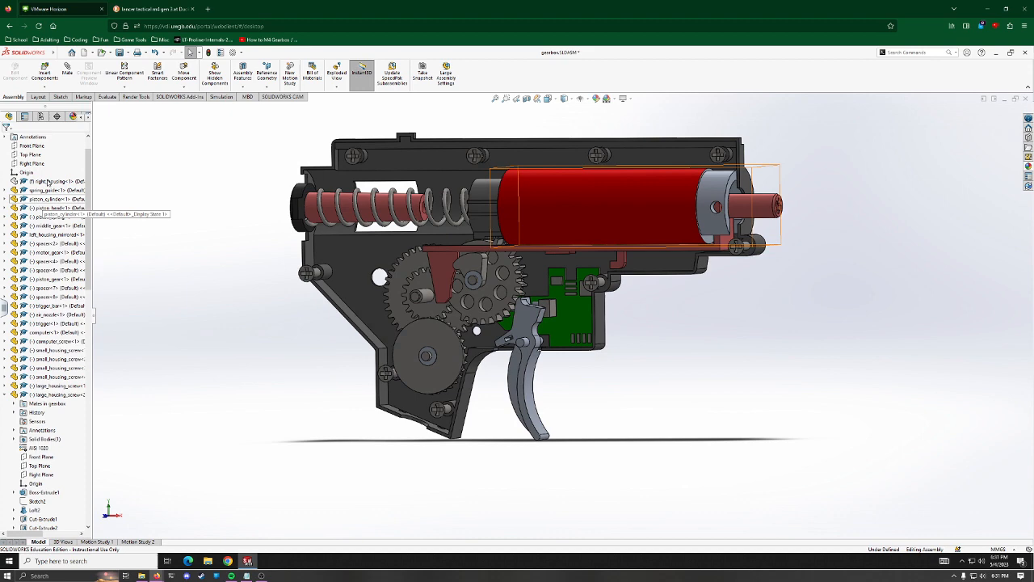
Step: Show the hidden housing half to close the gearbox, hide it again, and switch to Motion Study 2
click(52, 181)
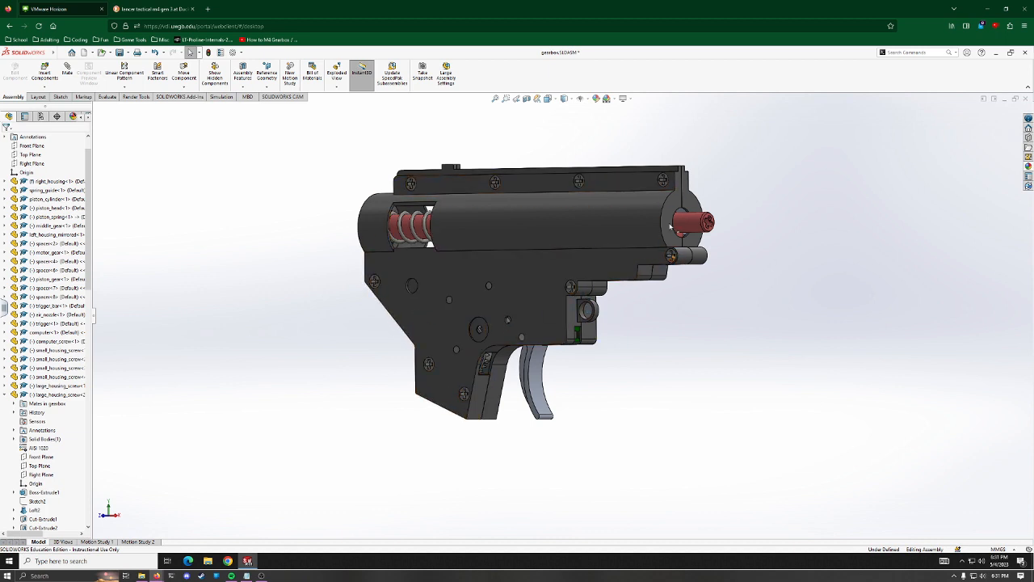
right_click(477, 339)
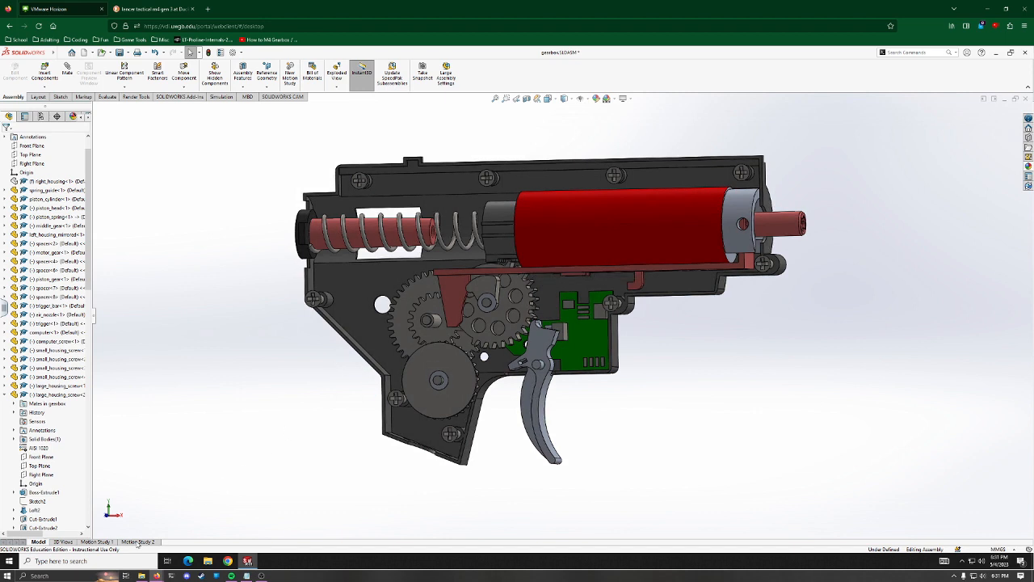
click(138, 541)
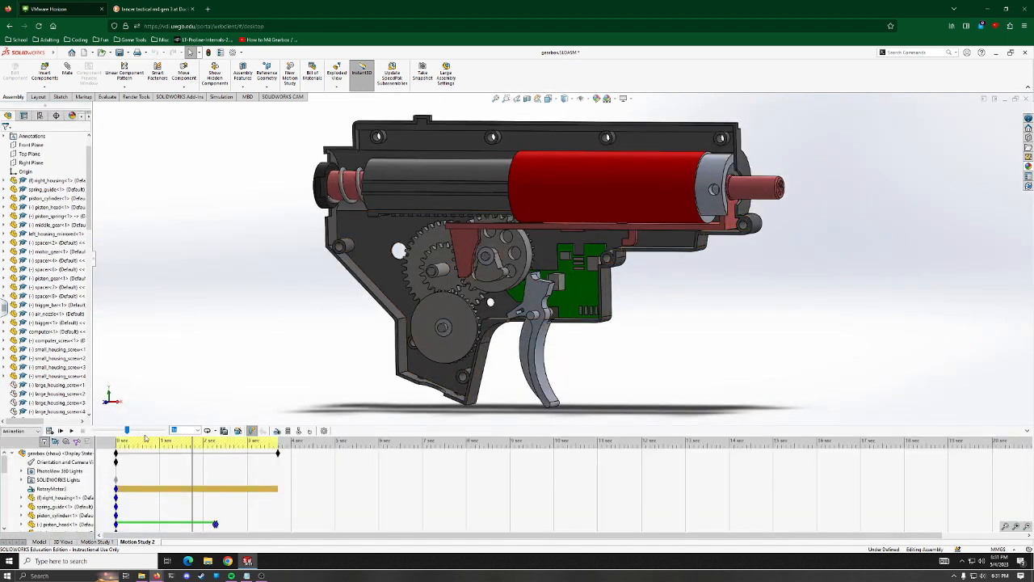